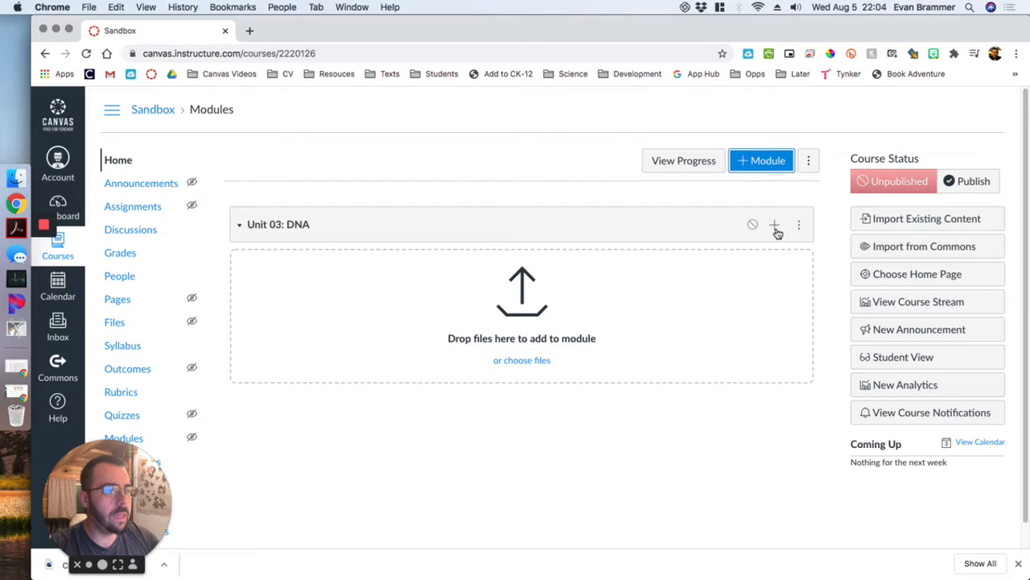
- Start adding an item to the Unit 03: DNA module via its + icon
left_click(774, 224)
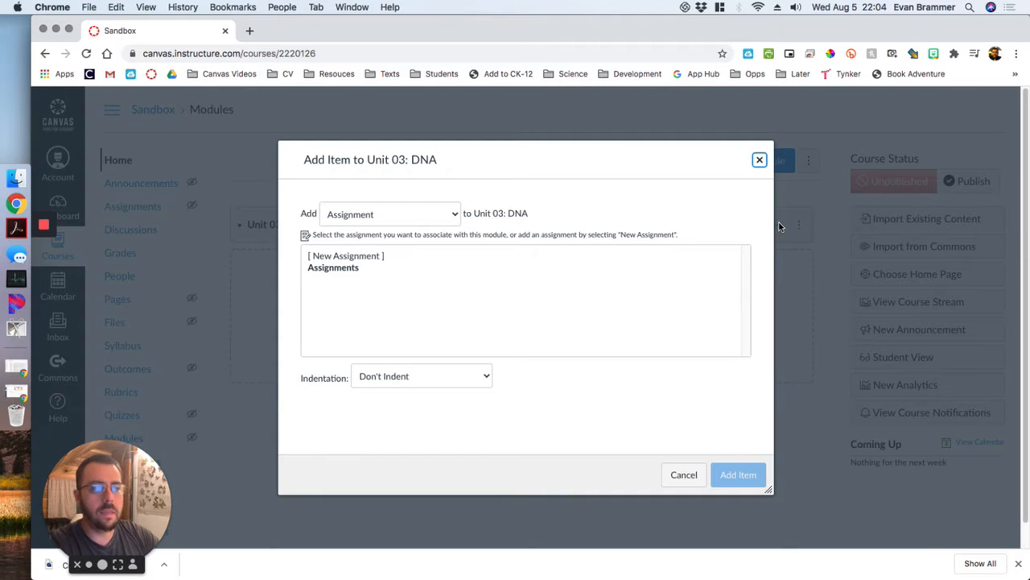
mouse_move(454, 289)
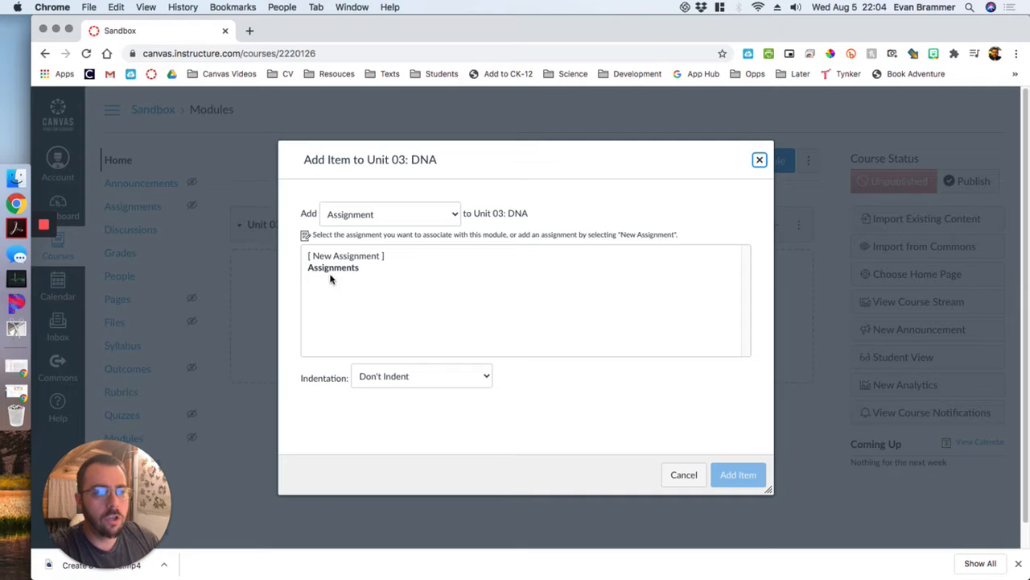
mouse_move(441, 225)
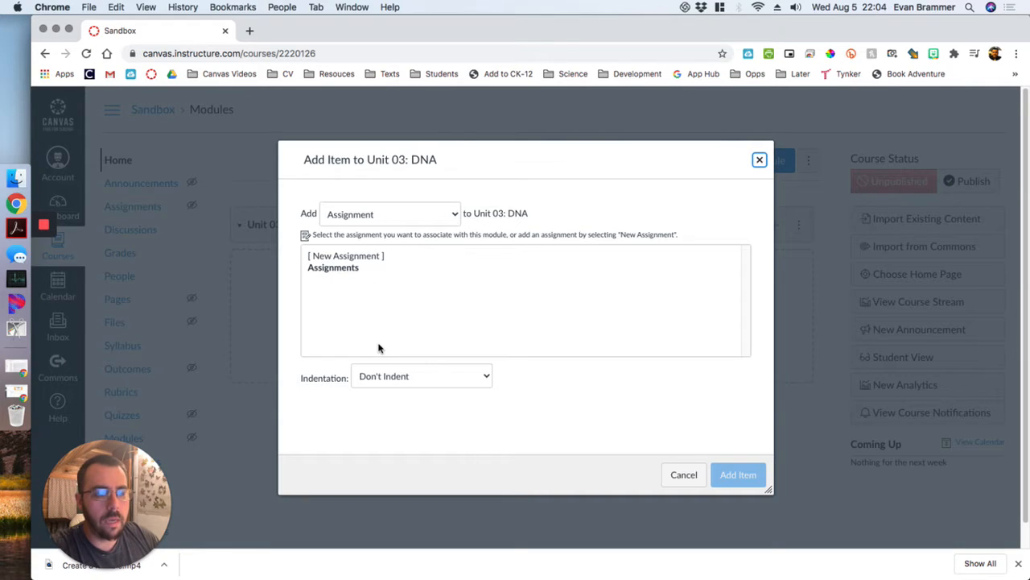
mouse_move(386, 293)
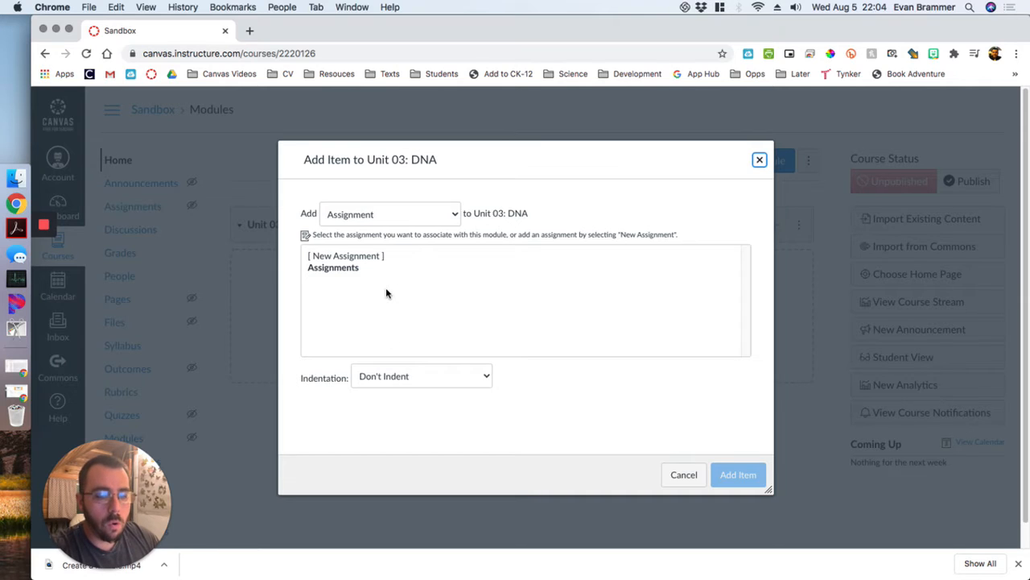
mouse_move(368, 214)
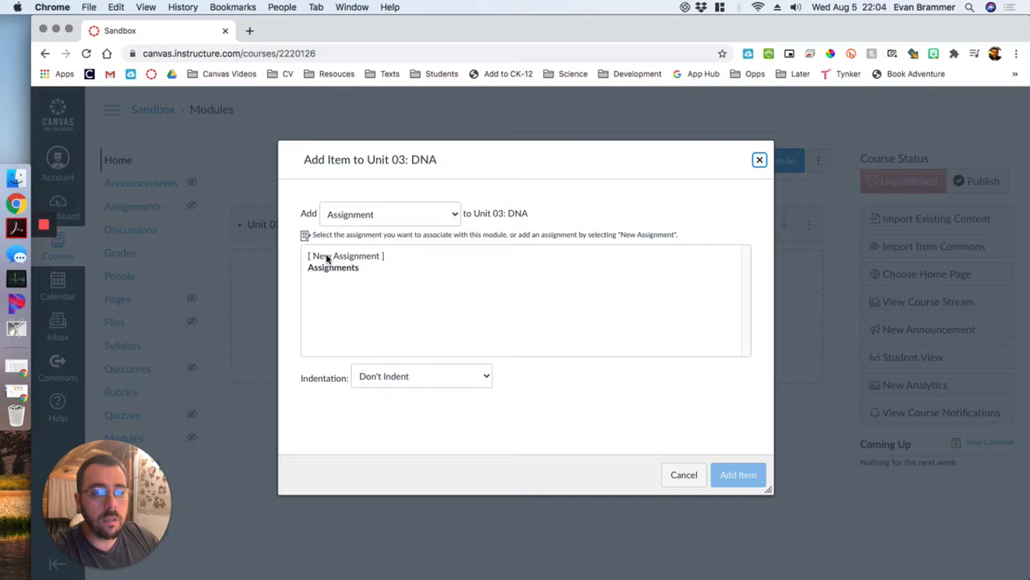
- Add a new assignment named 'Assignment Type' to the module
left_click(390, 212)
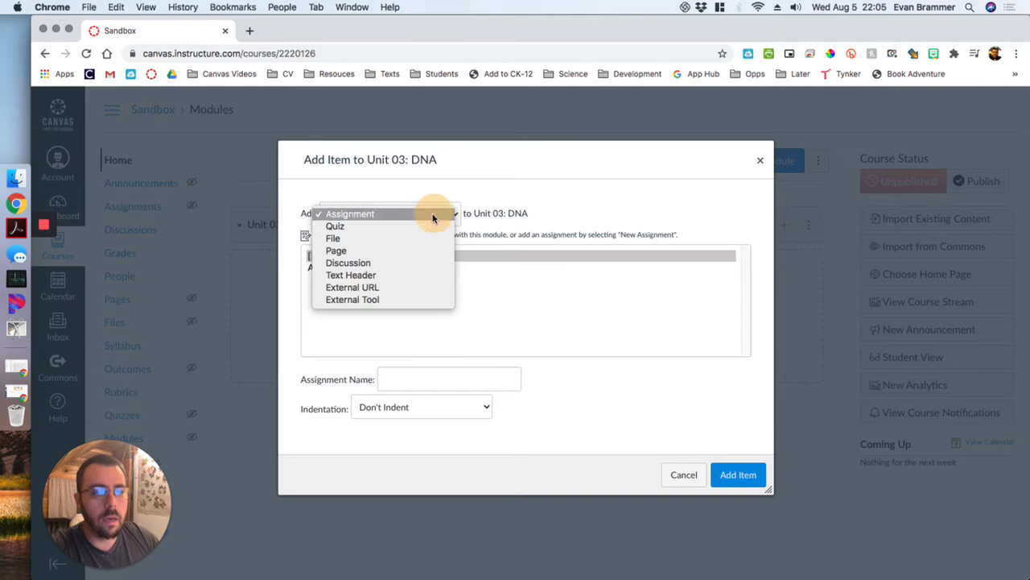
left_click(335, 226)
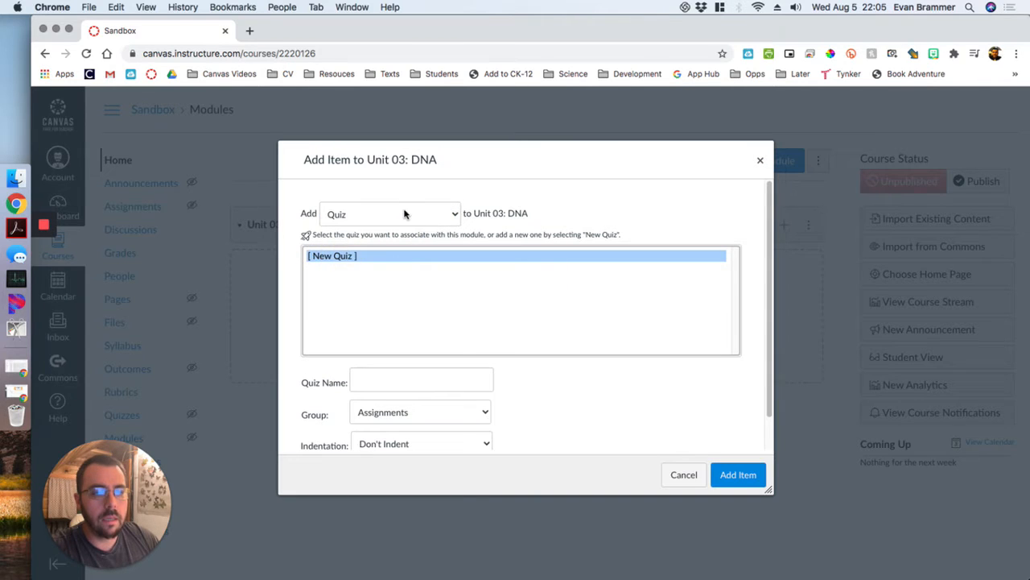
left_click(390, 212)
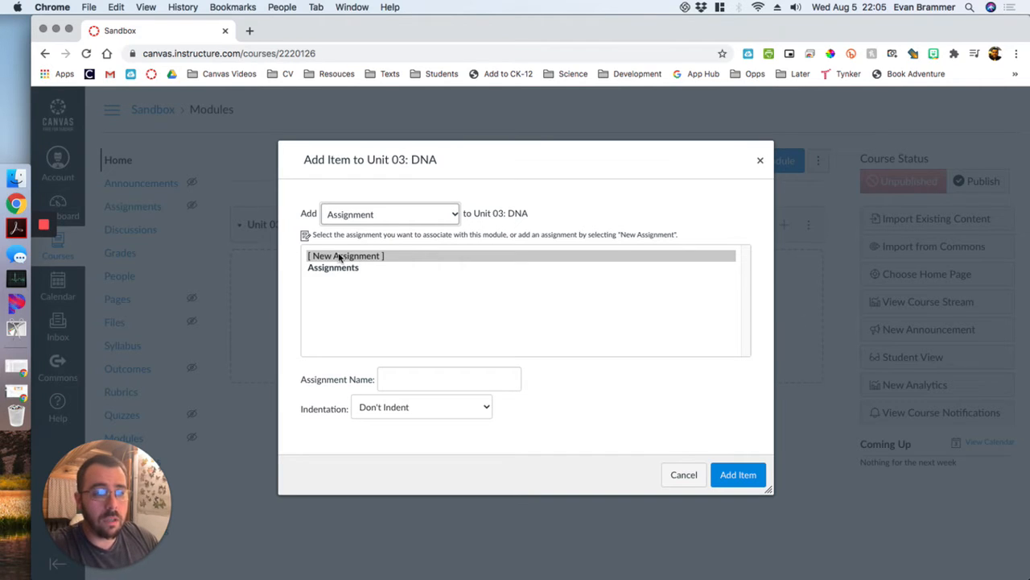
left_click(447, 378)
type("Assignment Type")
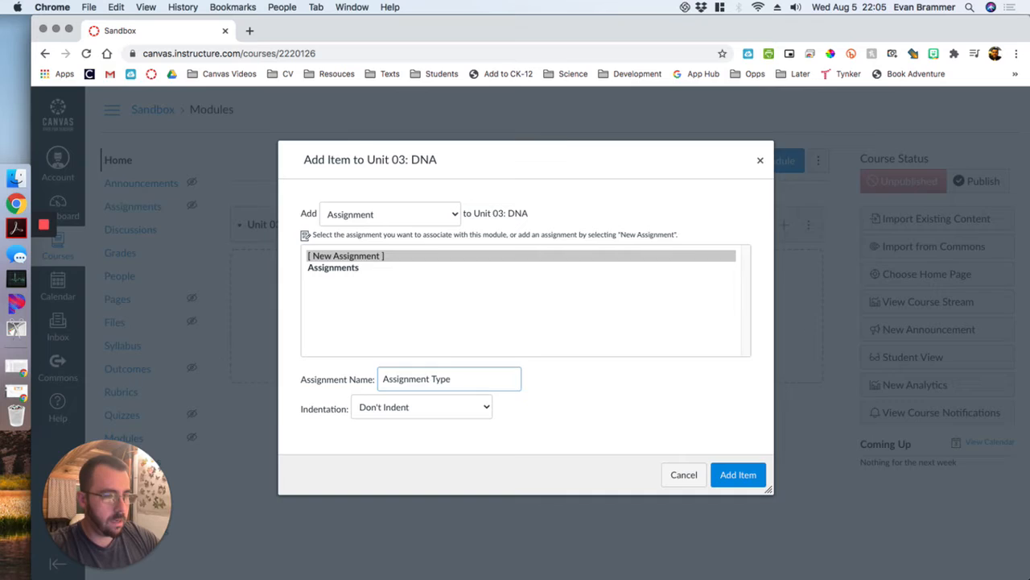
left_click(738, 473)
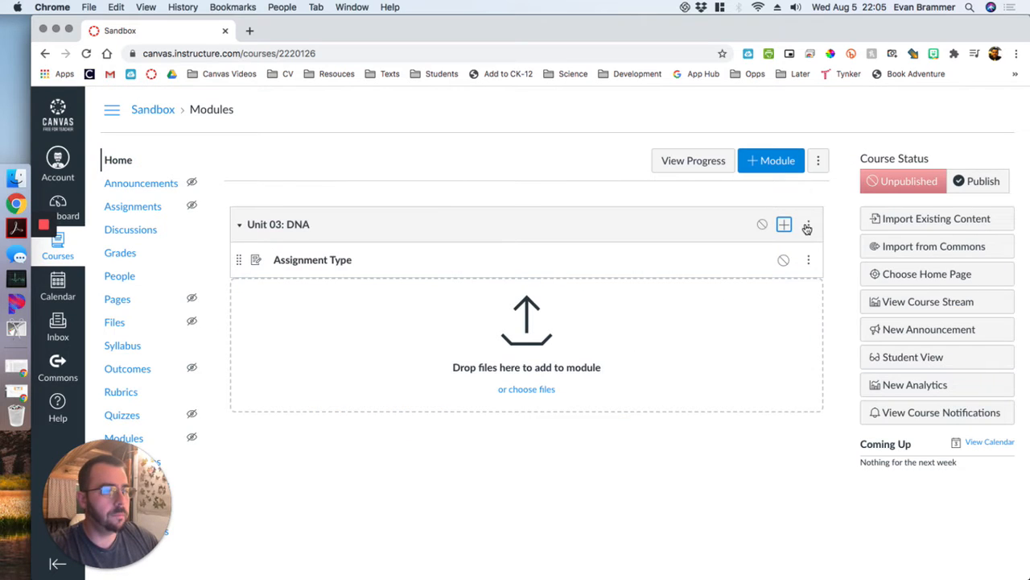
- Add a new quiz named 'Quiz Type' to the module
left_click(782, 224)
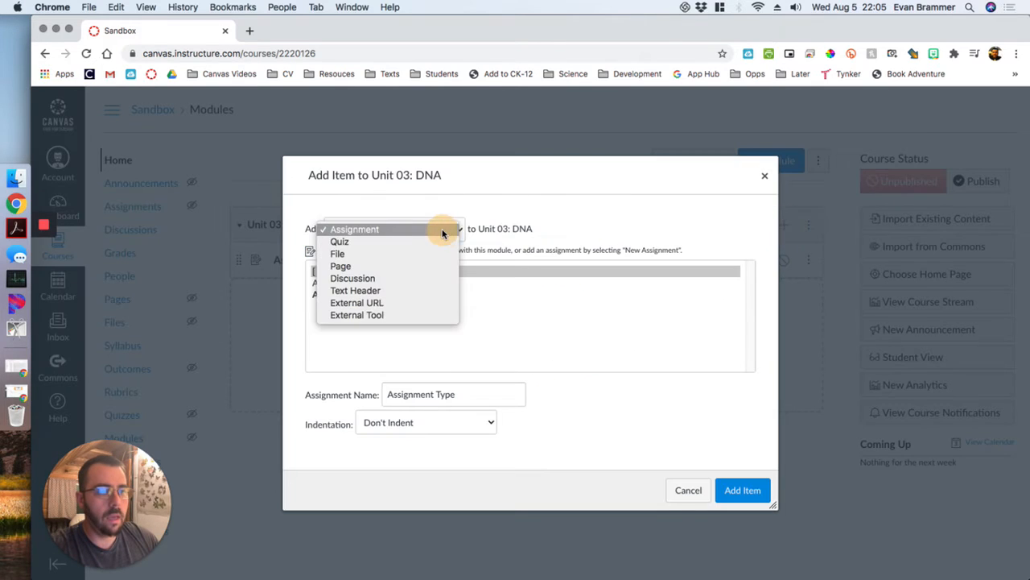
left_click(339, 241)
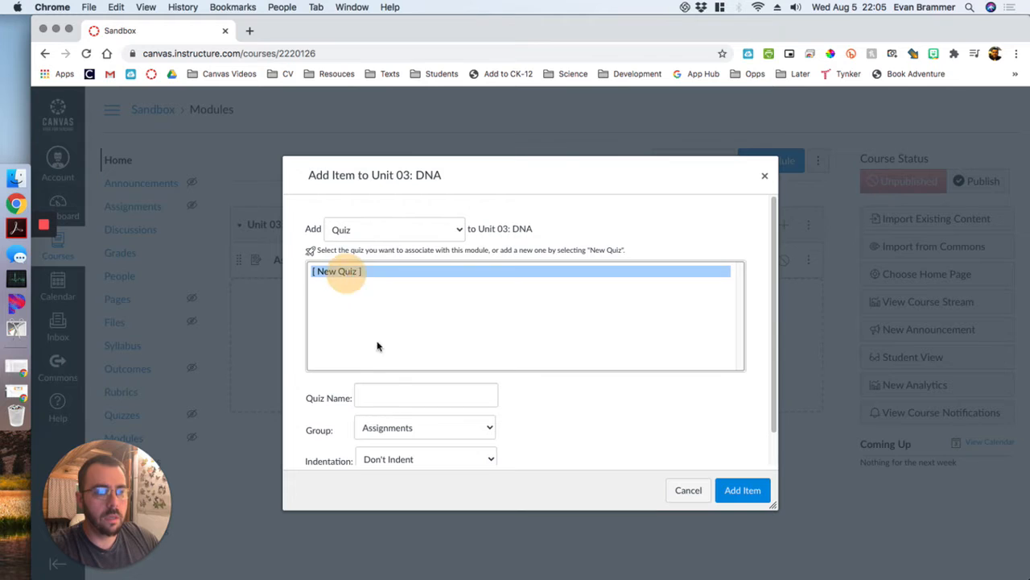
type("Quiz Type")
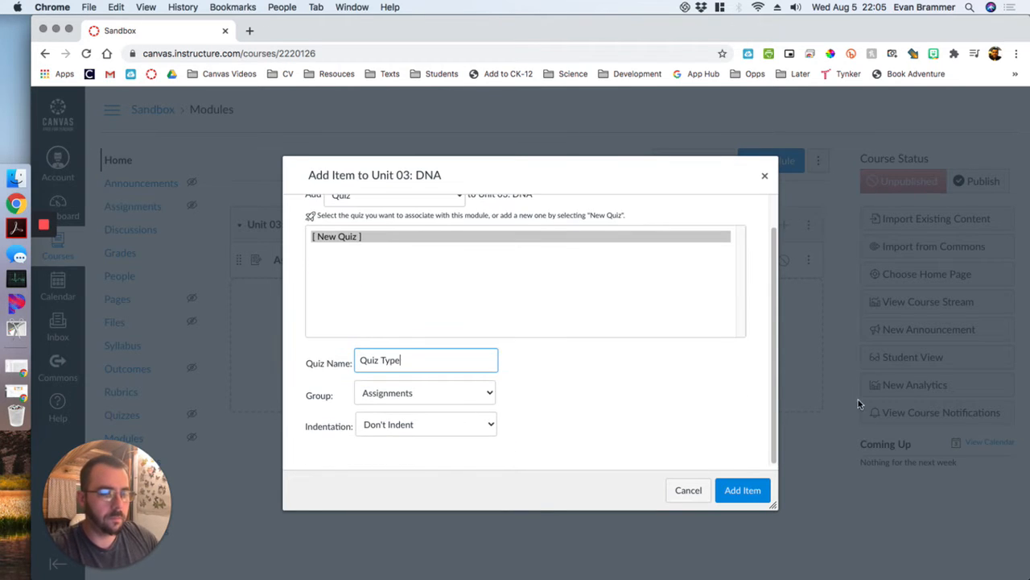
mouse_move(496, 427)
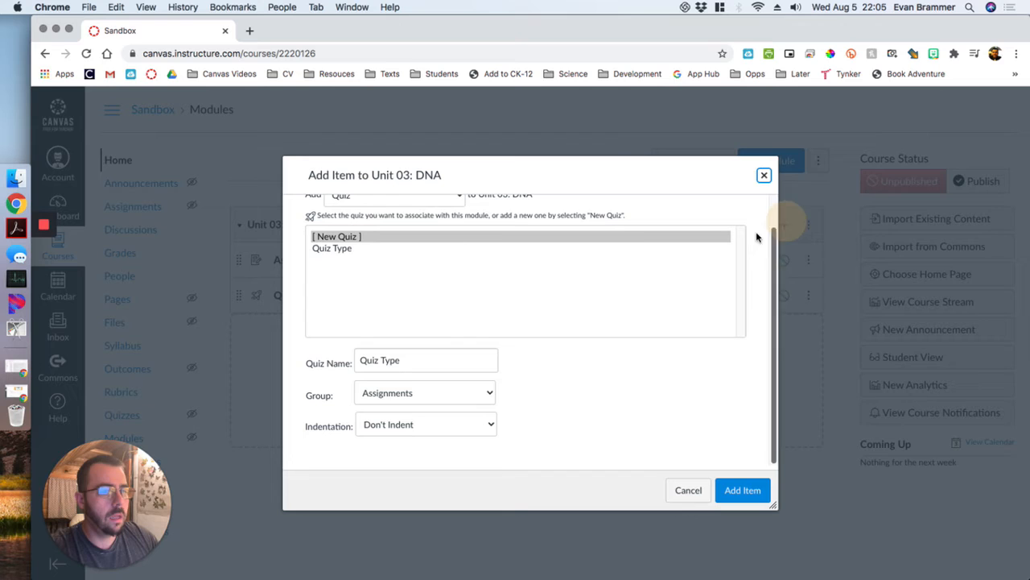
left_click(393, 206)
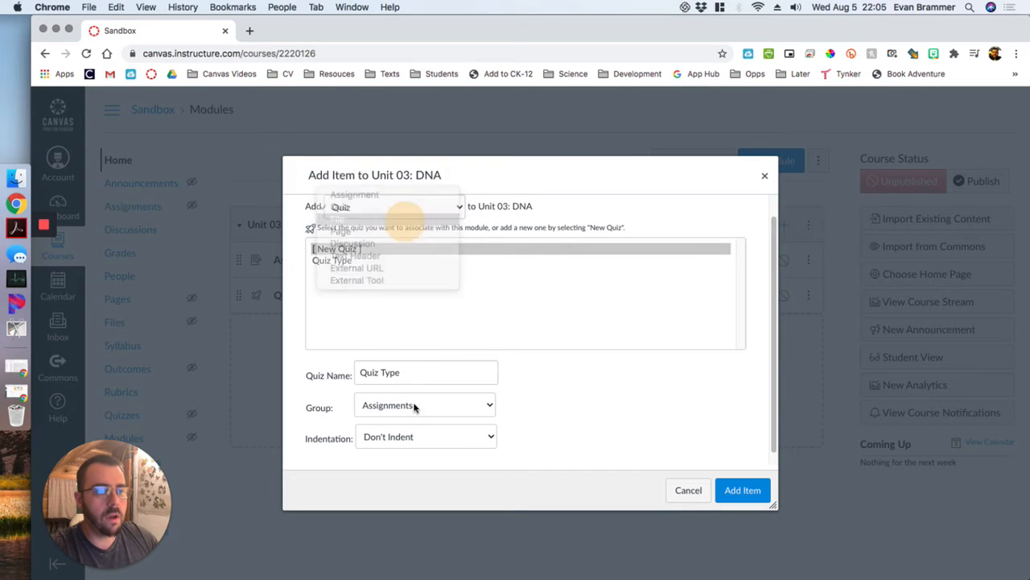
- Upload Getting Started.png and add it to the module as a file item
left_click(394, 207)
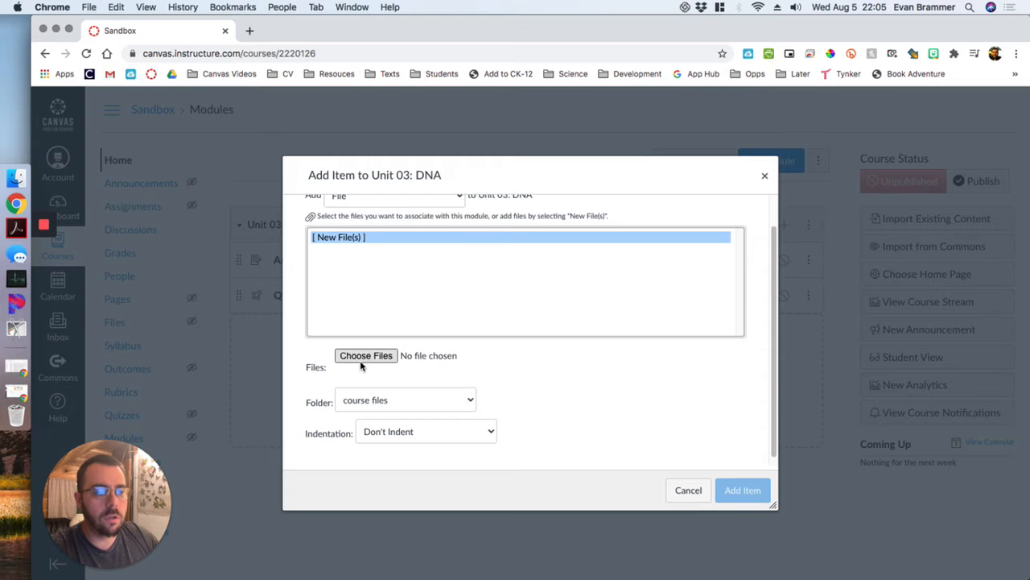
left_click(365, 356)
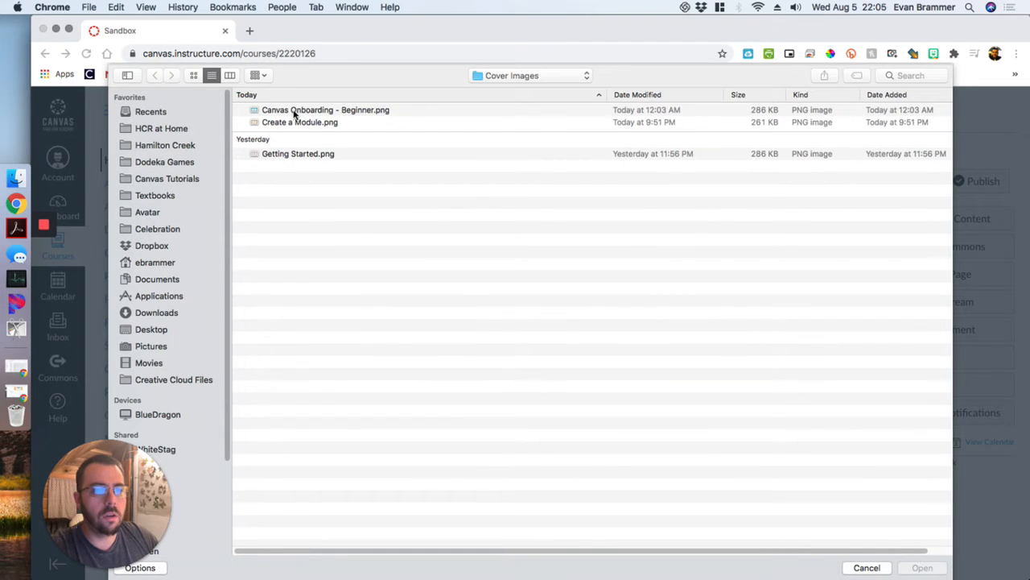
left_click(298, 153)
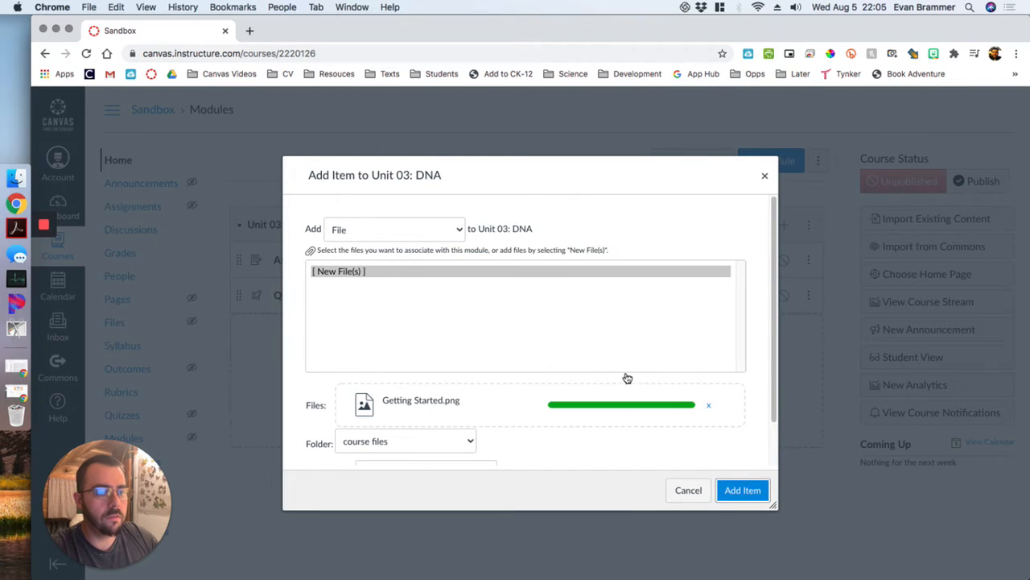
left_click(741, 489)
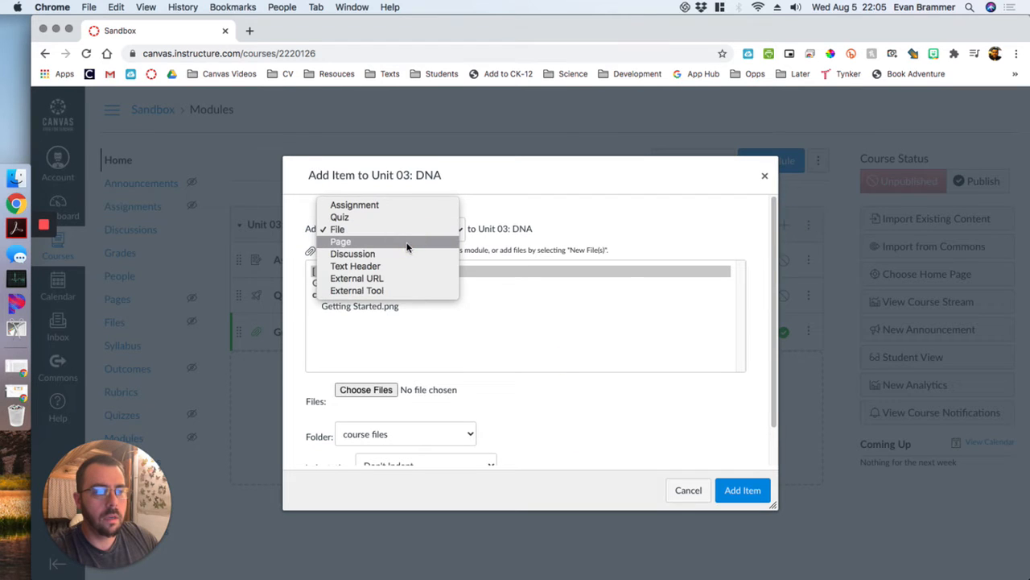
- Add a page named 'Page Type', then set up a discussion named 'Discussion Type'
left_click(341, 241)
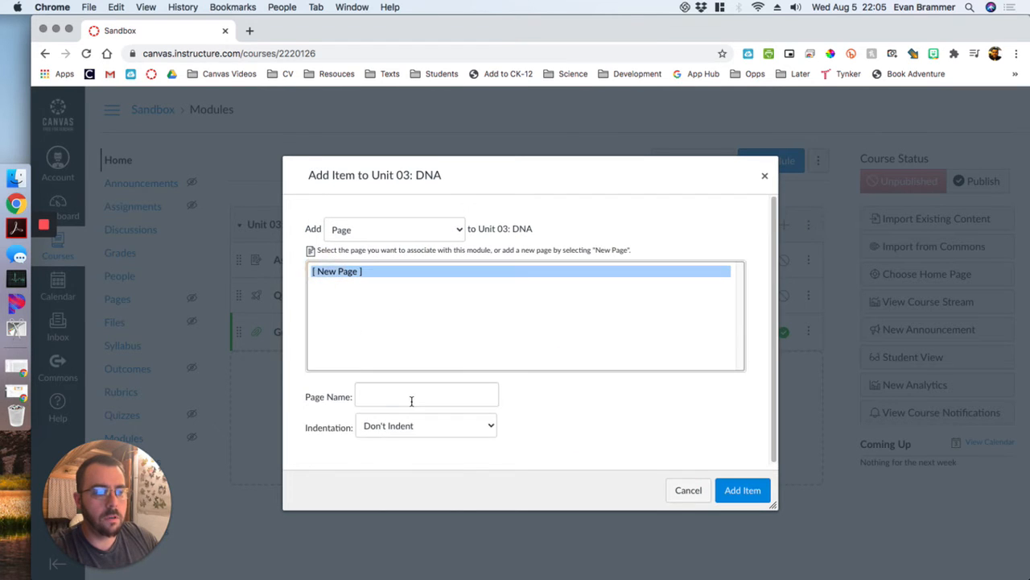
type("Page Type")
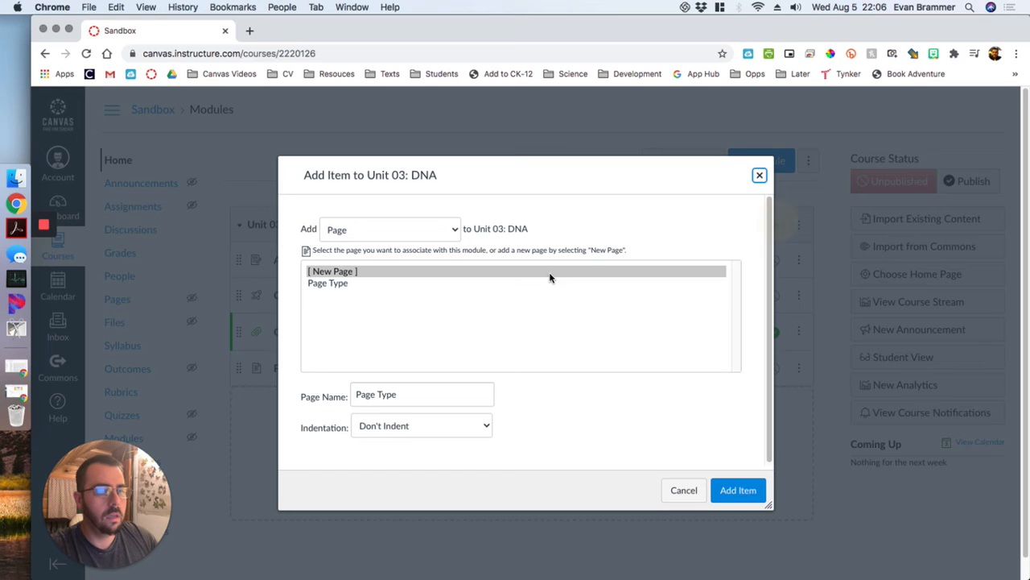
left_click(389, 228)
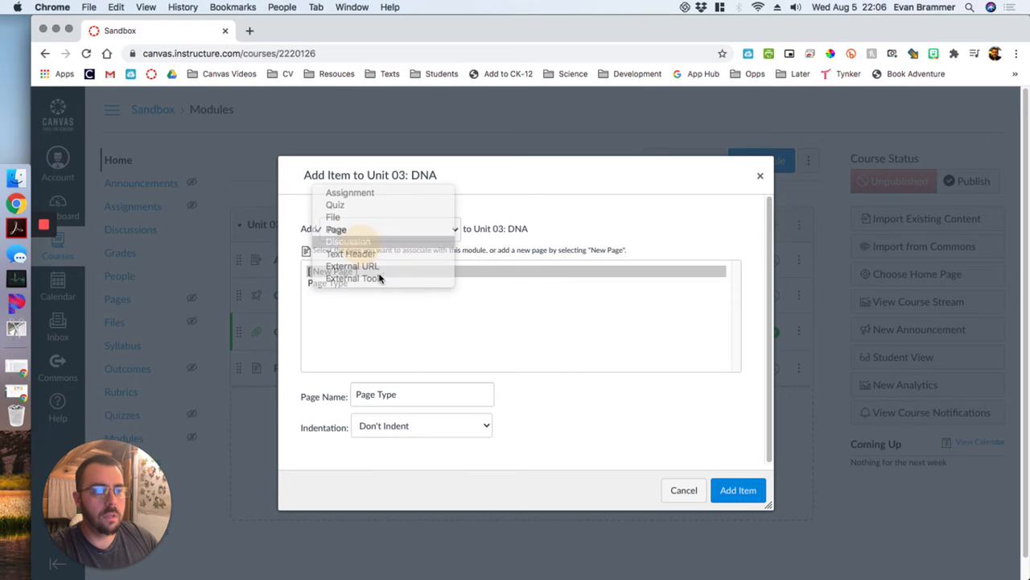
left_click(348, 242)
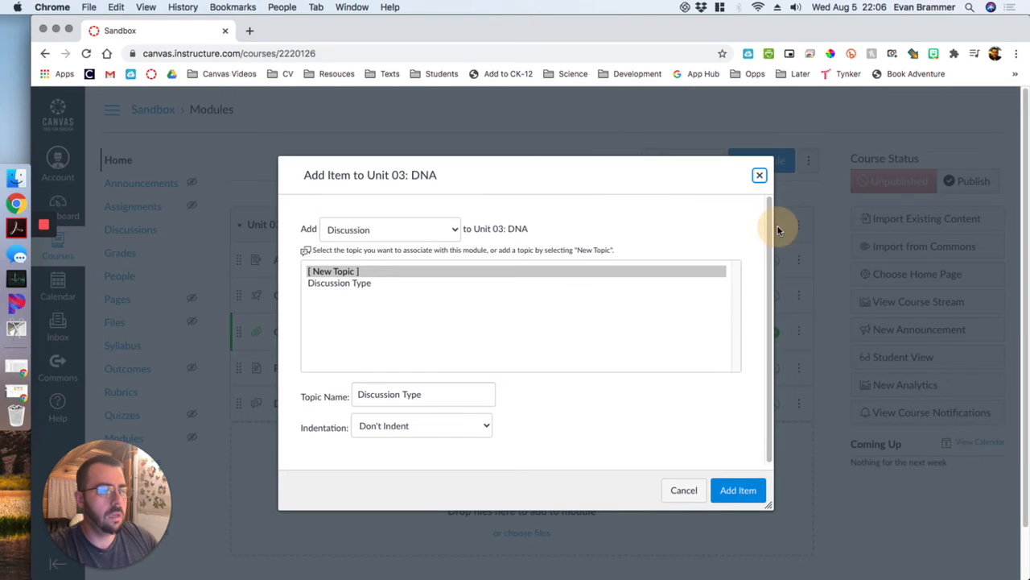
left_click(390, 228)
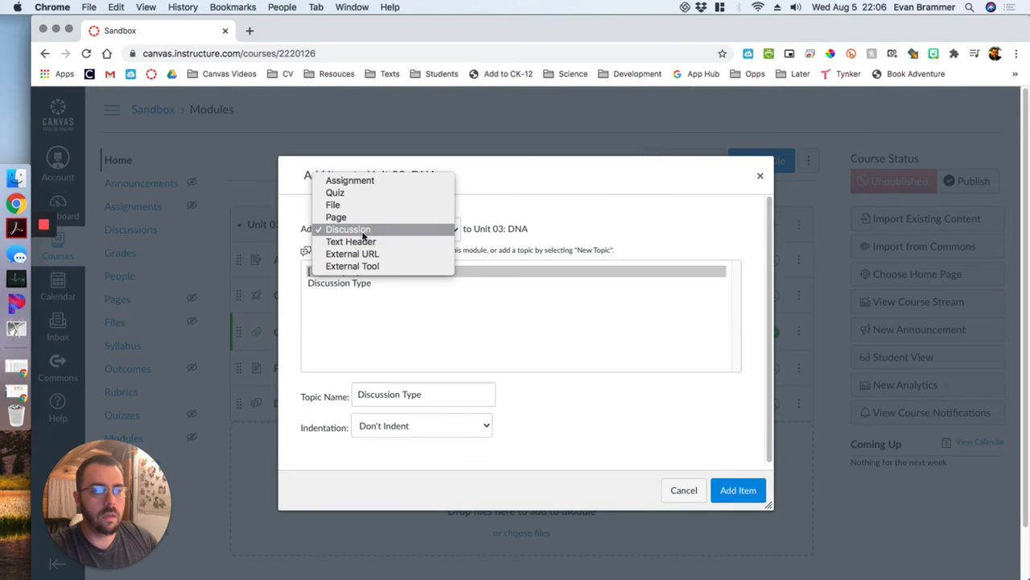
- Add a text sub-header titled 'Text Header' to the module
left_click(351, 242)
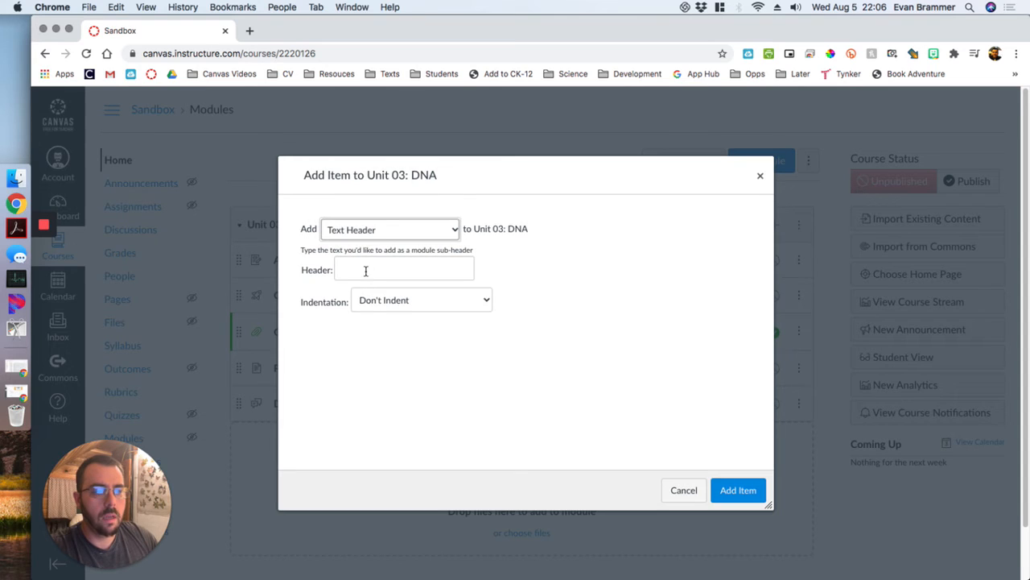
type("Text")
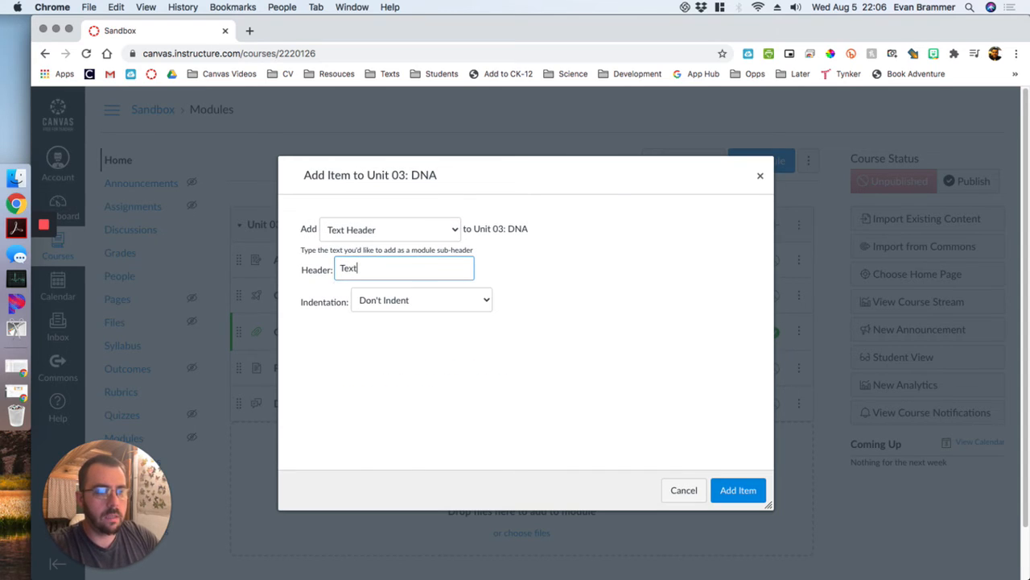
type("Header")
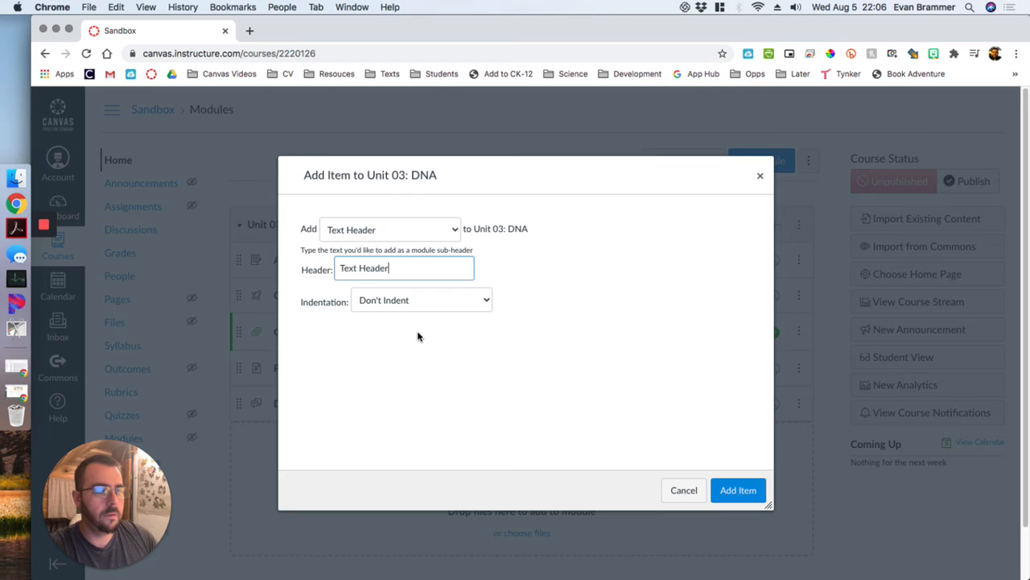
left_click(737, 490)
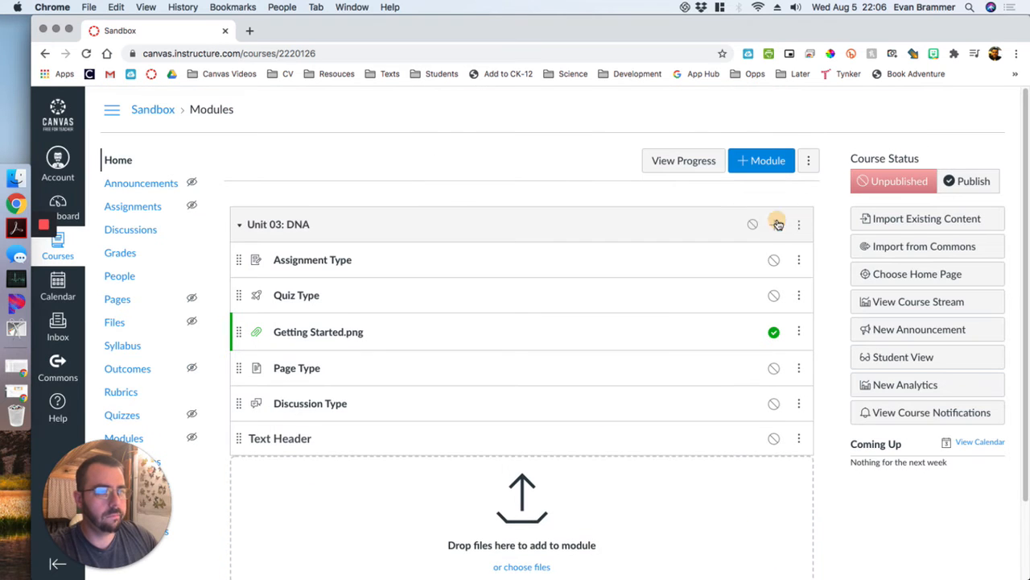
left_click(777, 224)
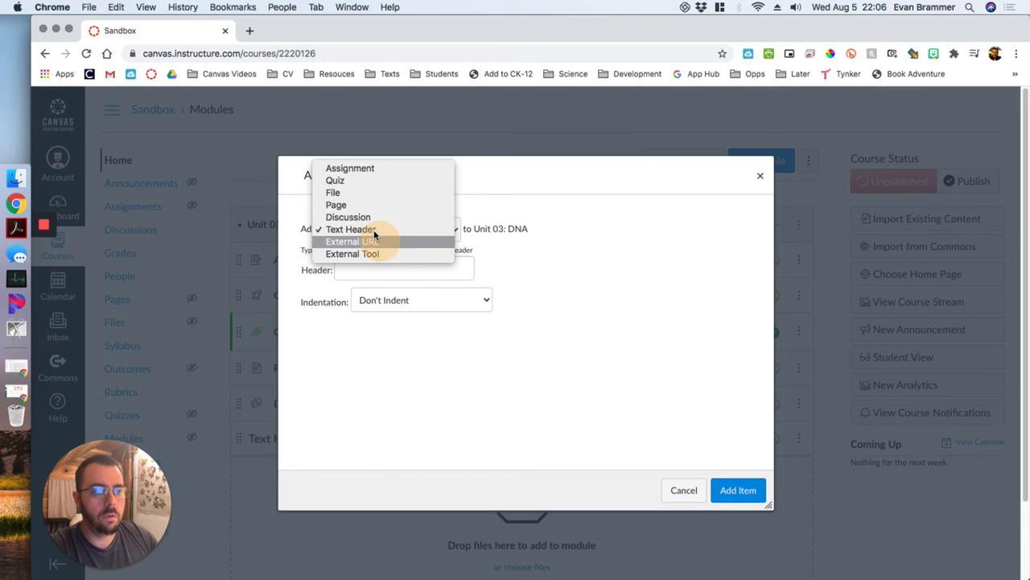
left_click(350, 241)
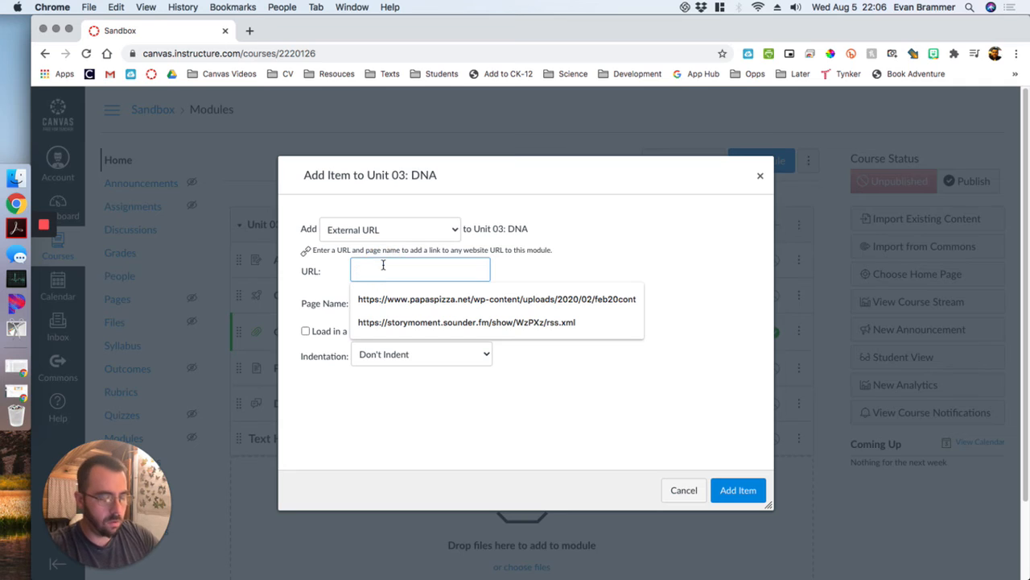
type("www.google.com")
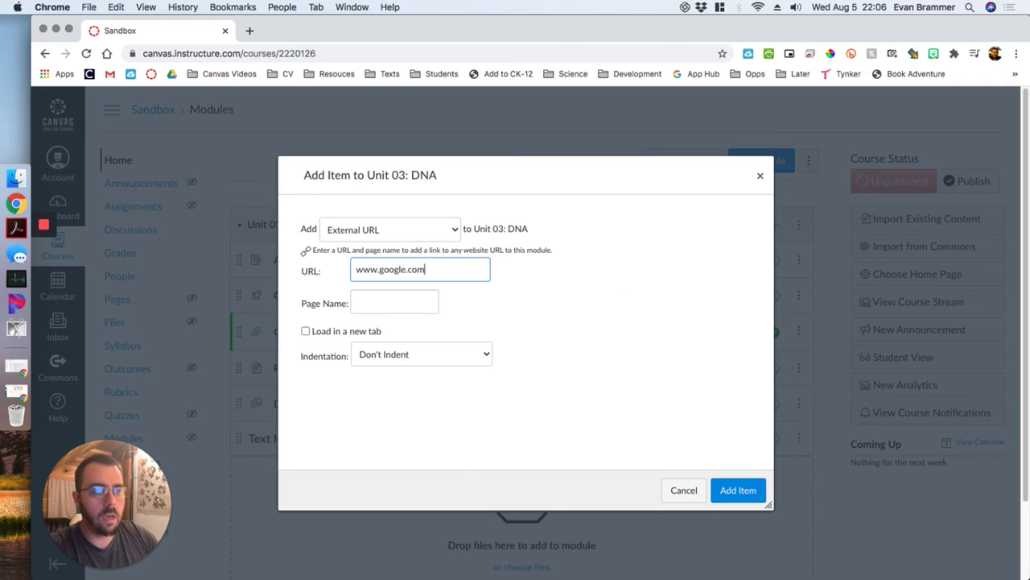
left_click(394, 301)
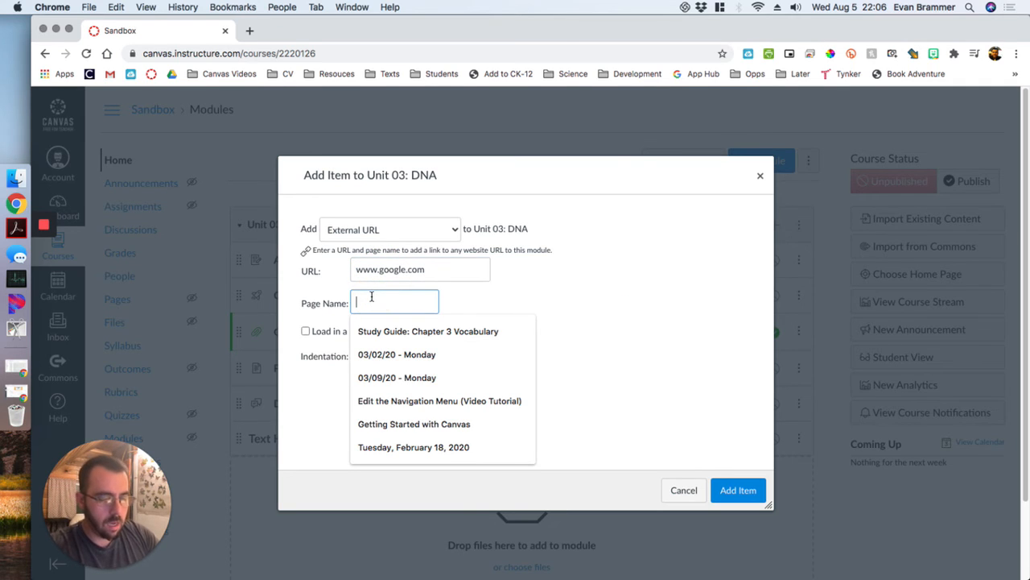
type("External")
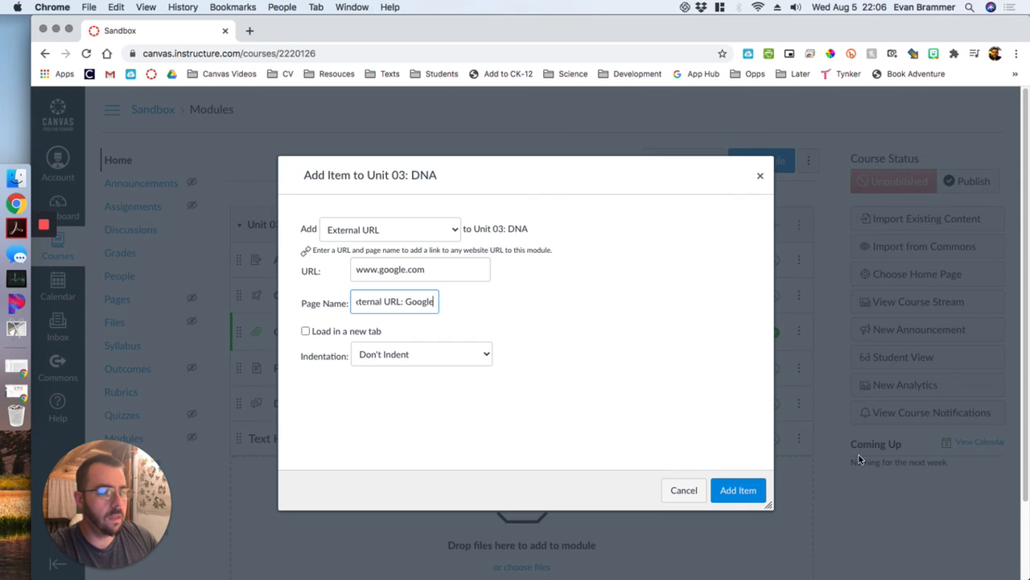
left_click(737, 489)
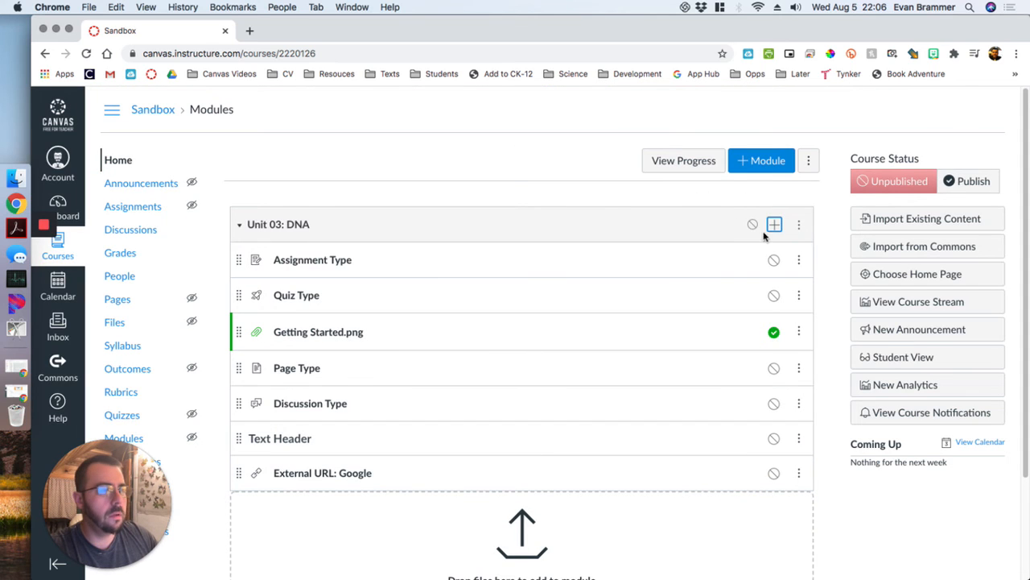
left_click(773, 224)
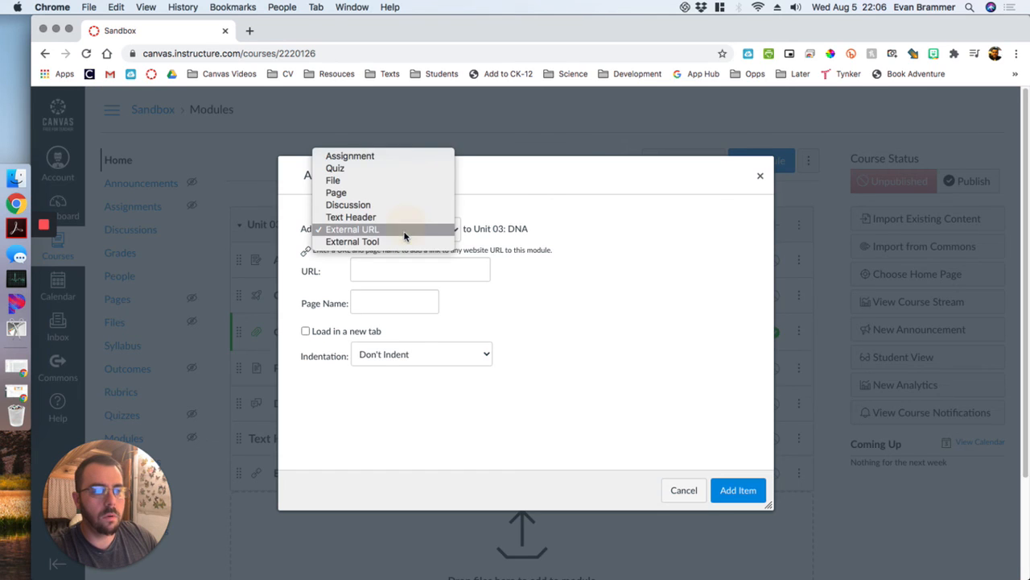
left_click(353, 241)
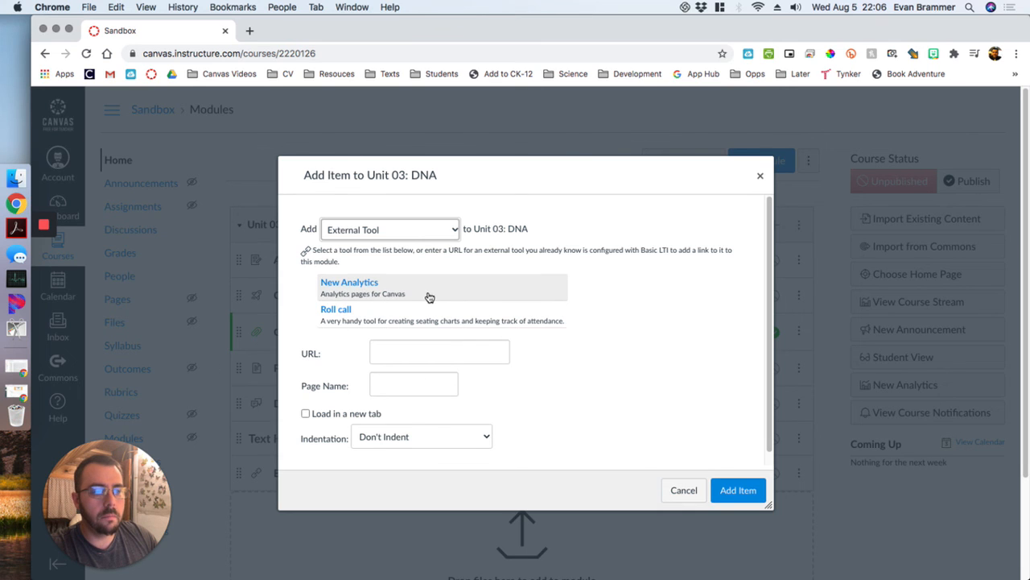
left_click(683, 489)
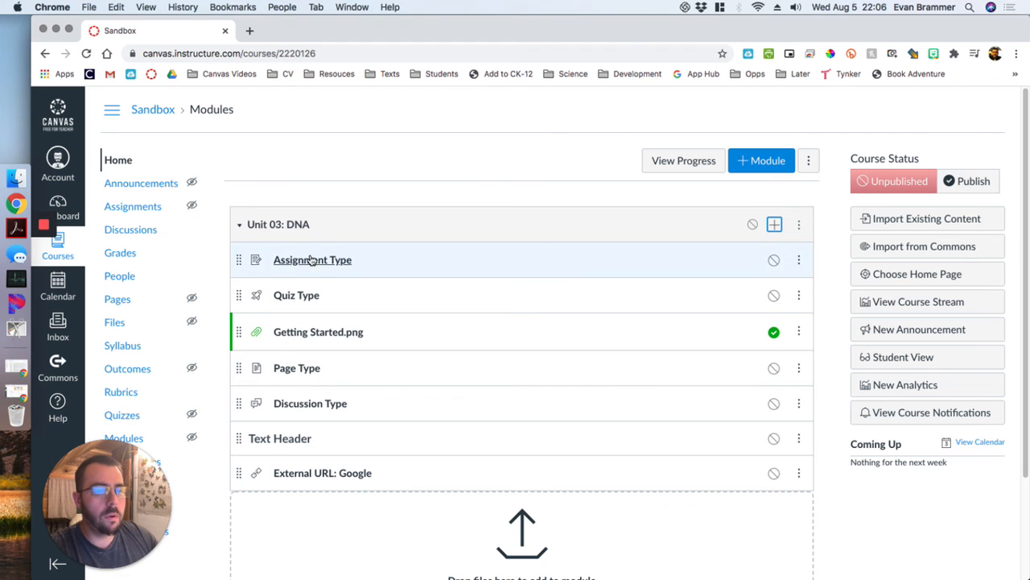
scroll("down", 3)
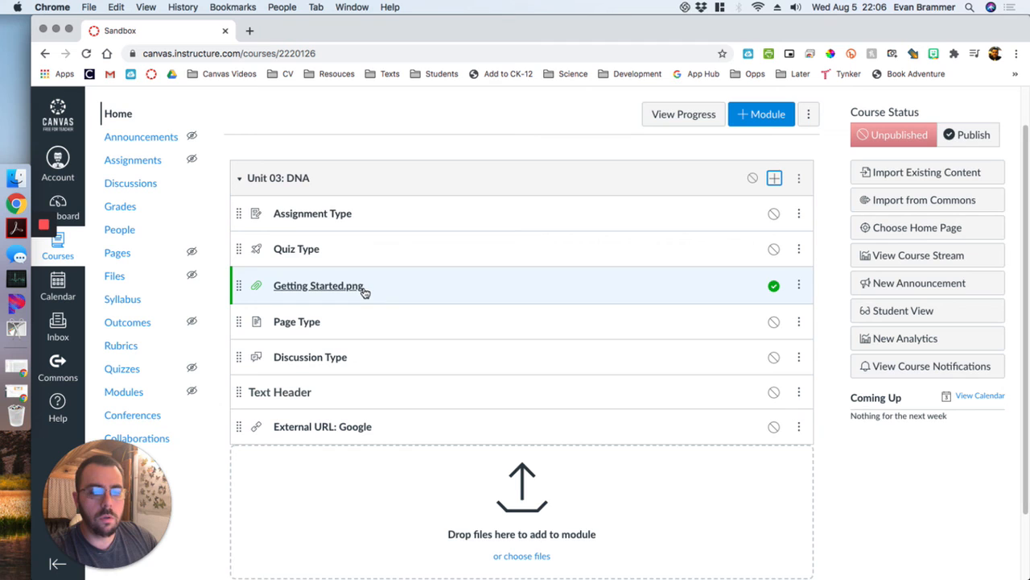
mouse_move(415, 251)
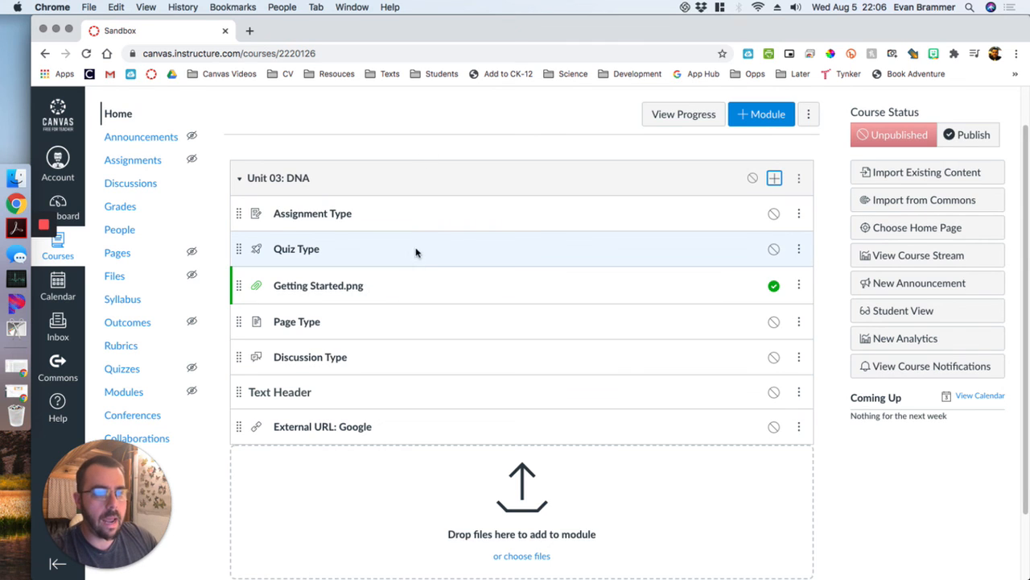